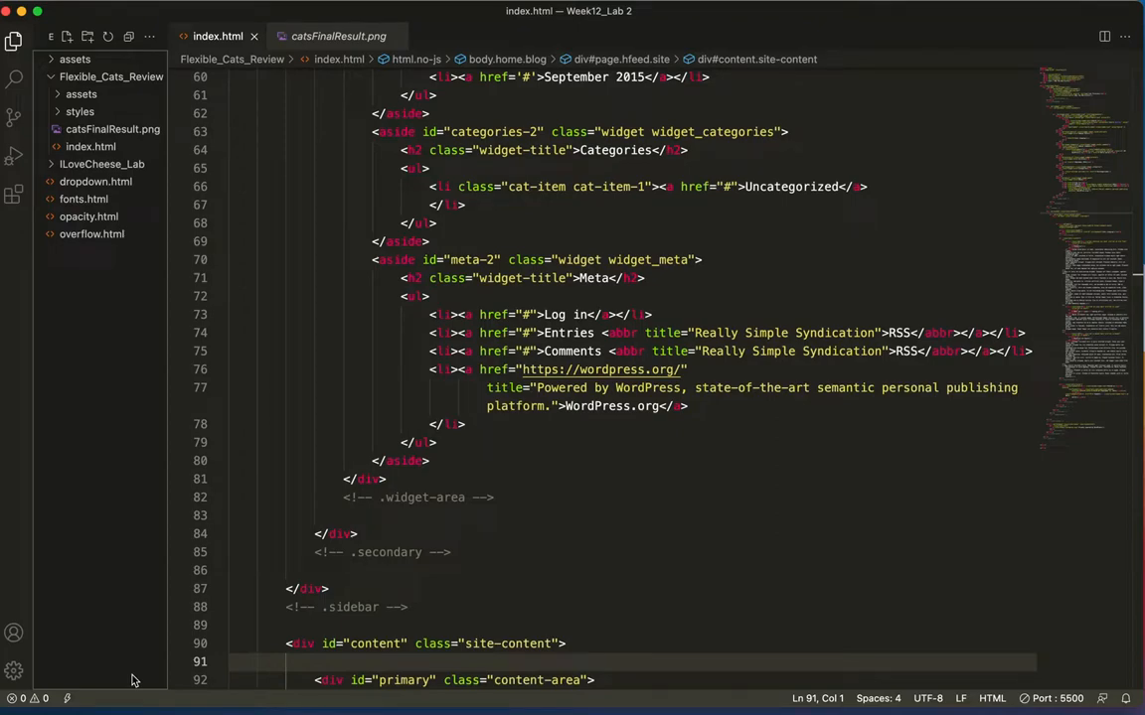
mouse_move(127, 339)
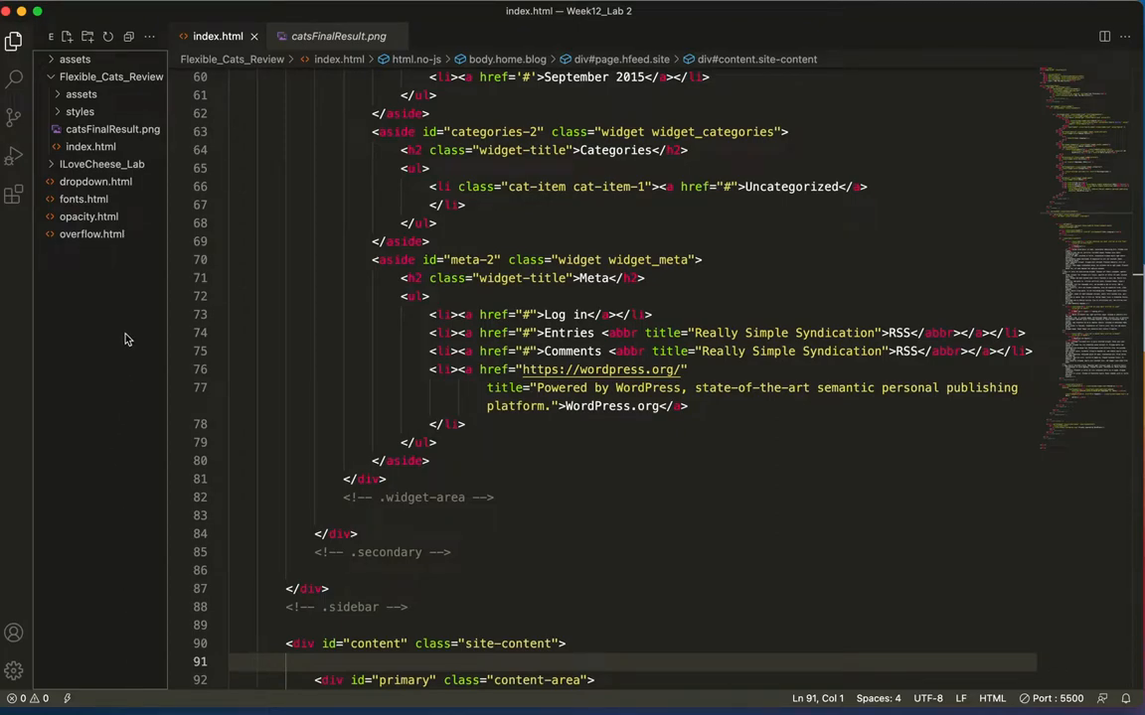
Preview the catsFinalResult.png mockup and scroll through the finished cat pictures page
click(112, 129)
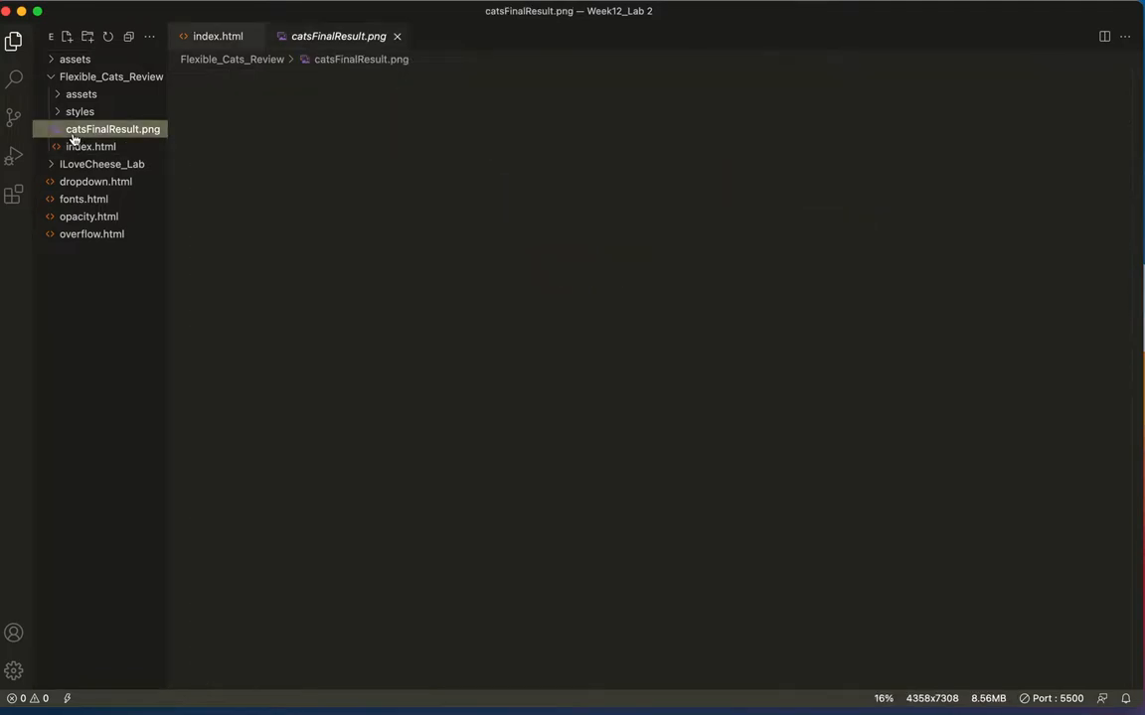
click(112, 129)
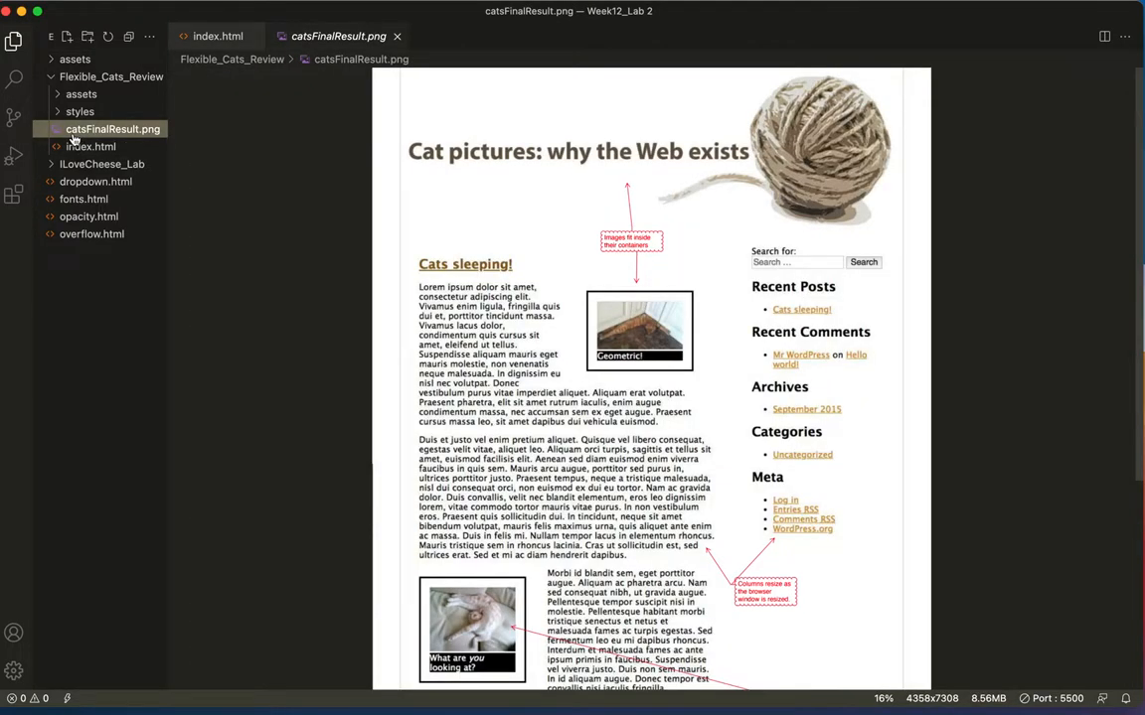
mouse_move(177, 142)
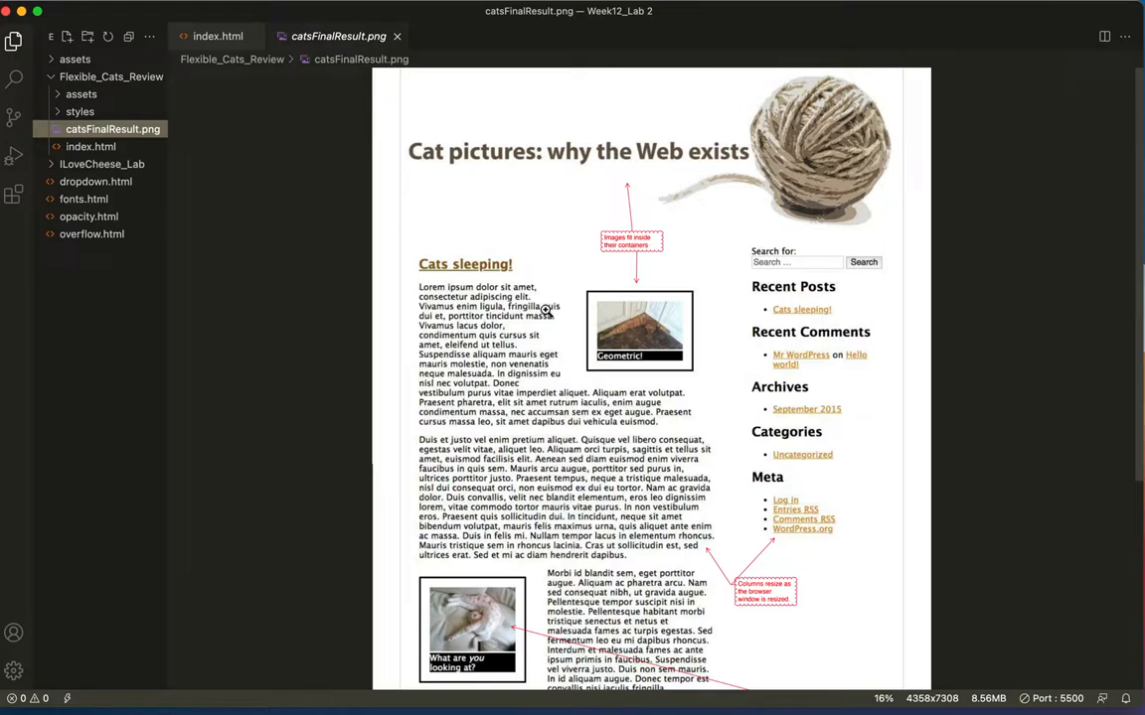
mouse_move(634, 340)
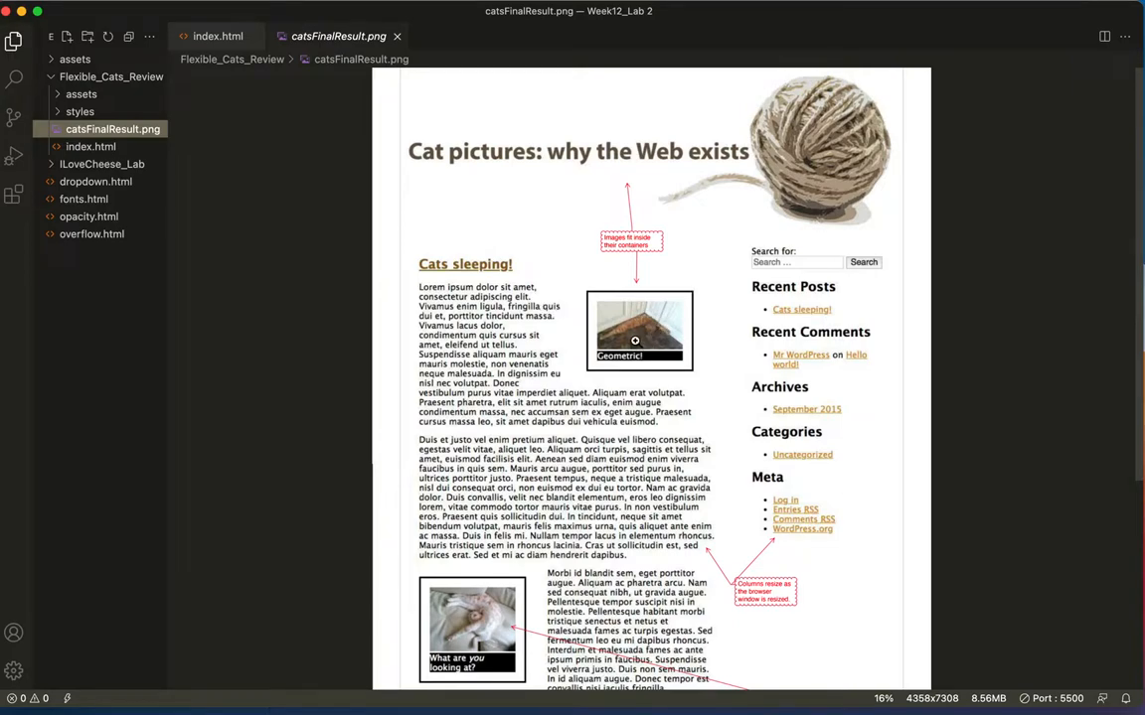
scroll(down, 3)
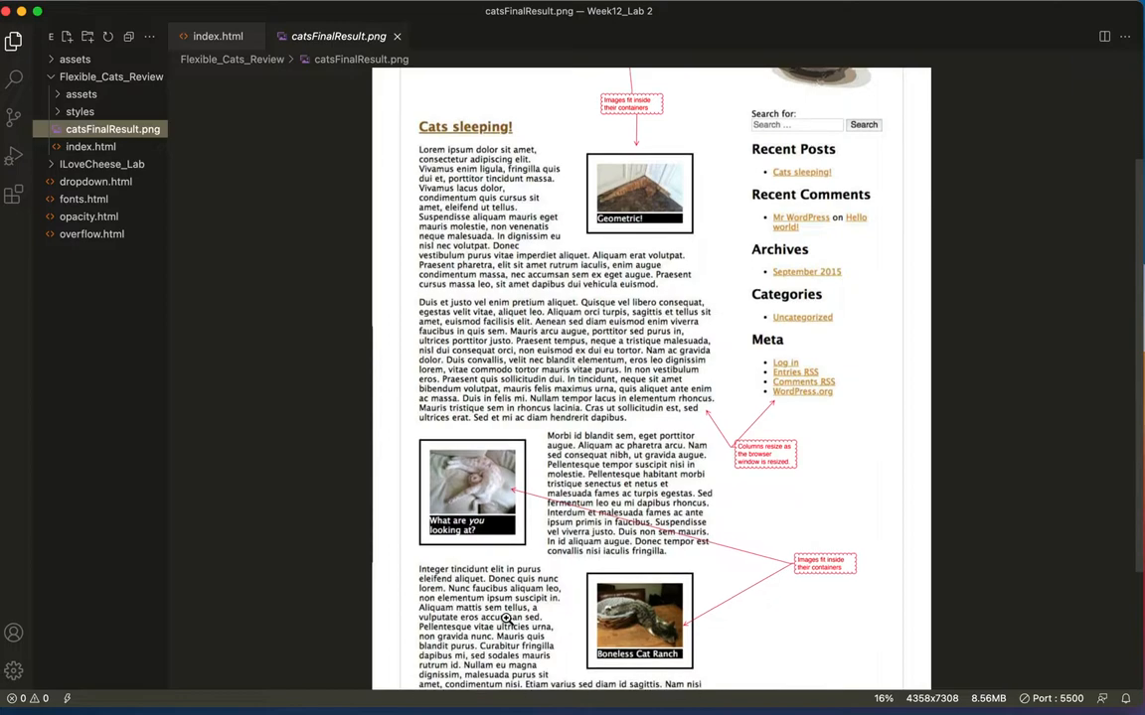
scroll(down, 3)
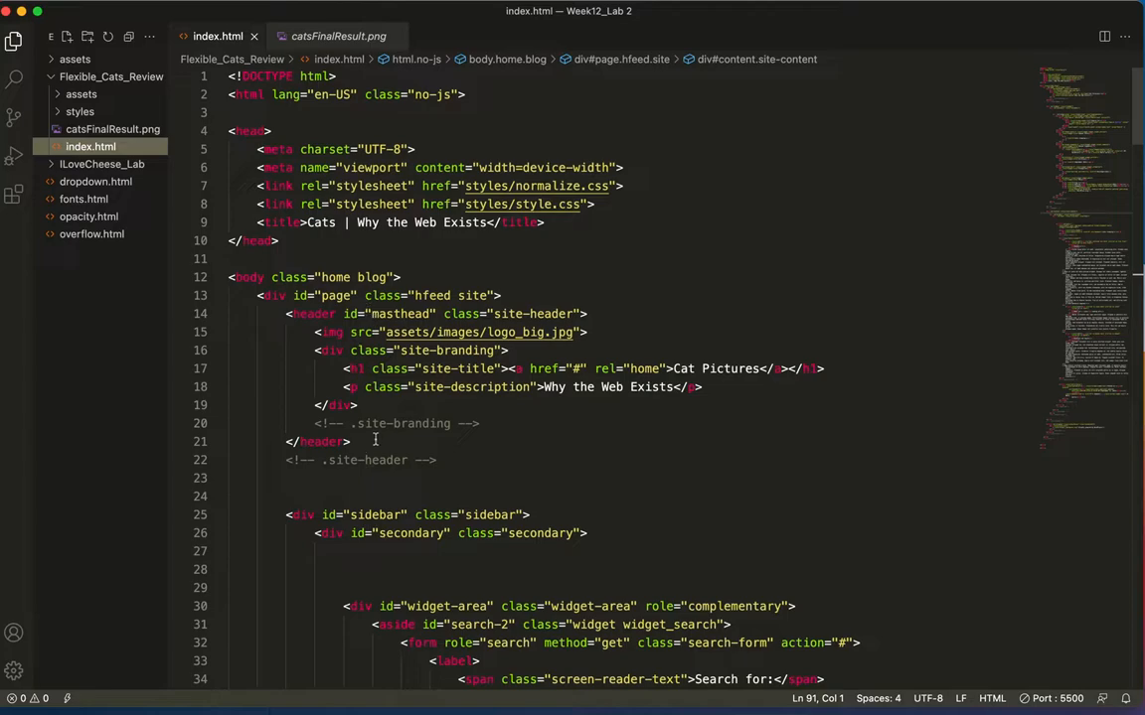
Read index.html's sidebar markup from the search form's label tag to the sidebar's end
scroll(down, 3)
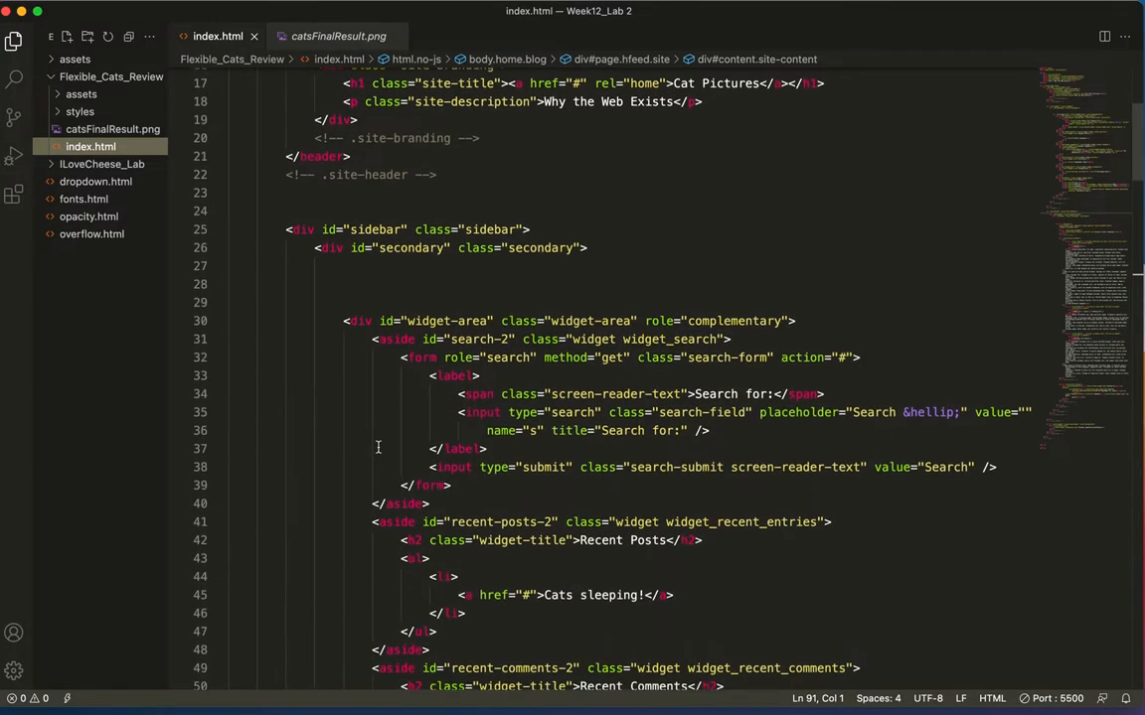
scroll(down, 3)
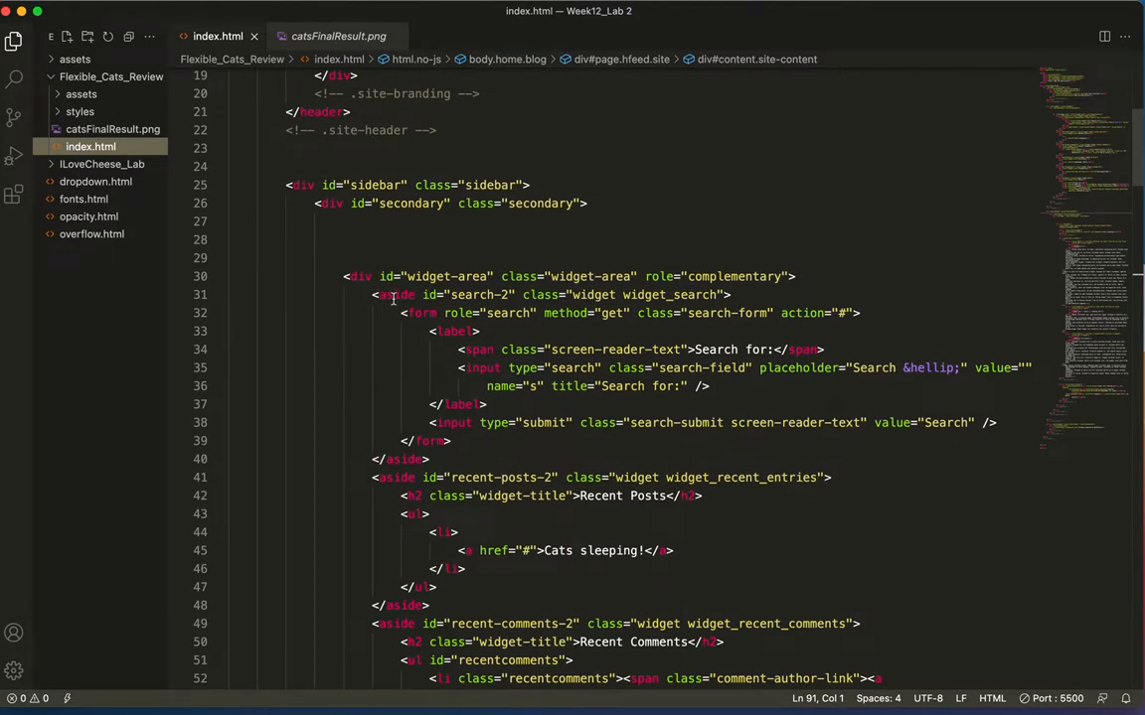
double_click(396, 294)
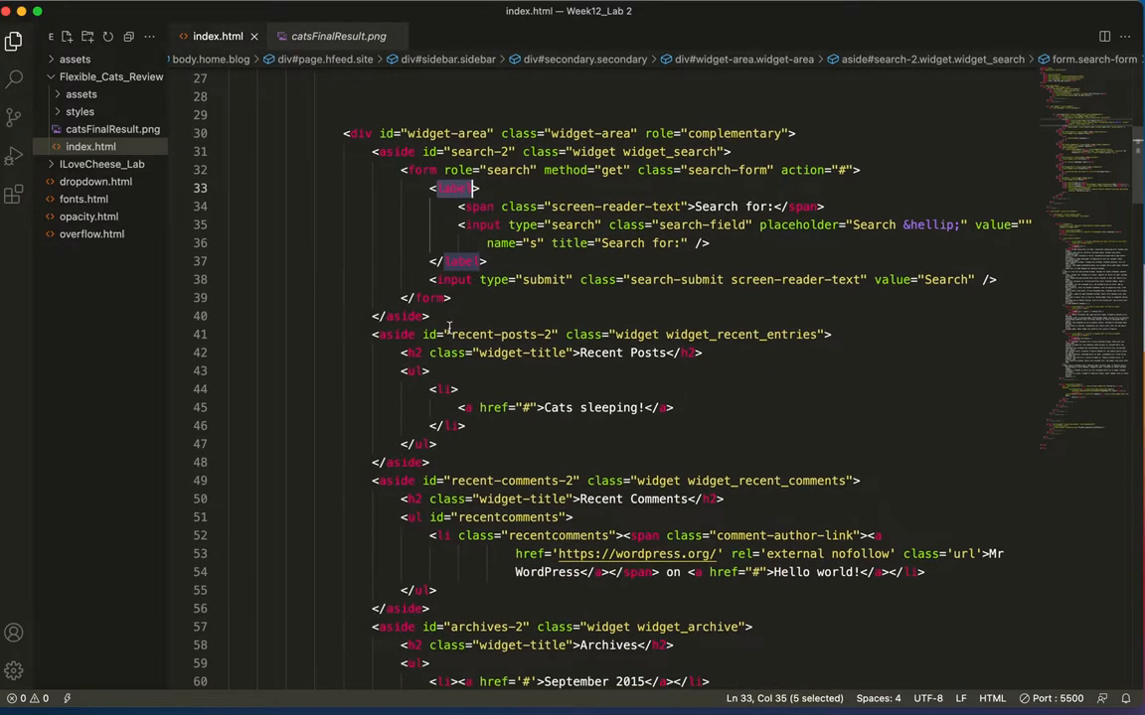
scroll(down, 3)
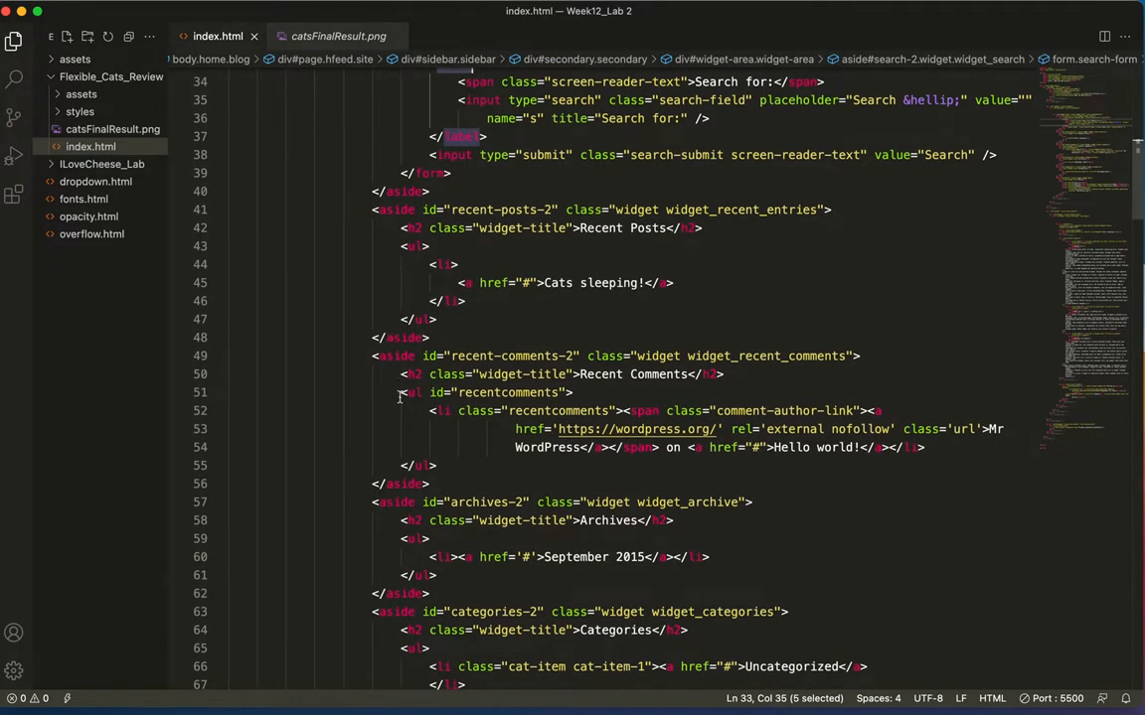
scroll(down, 3)
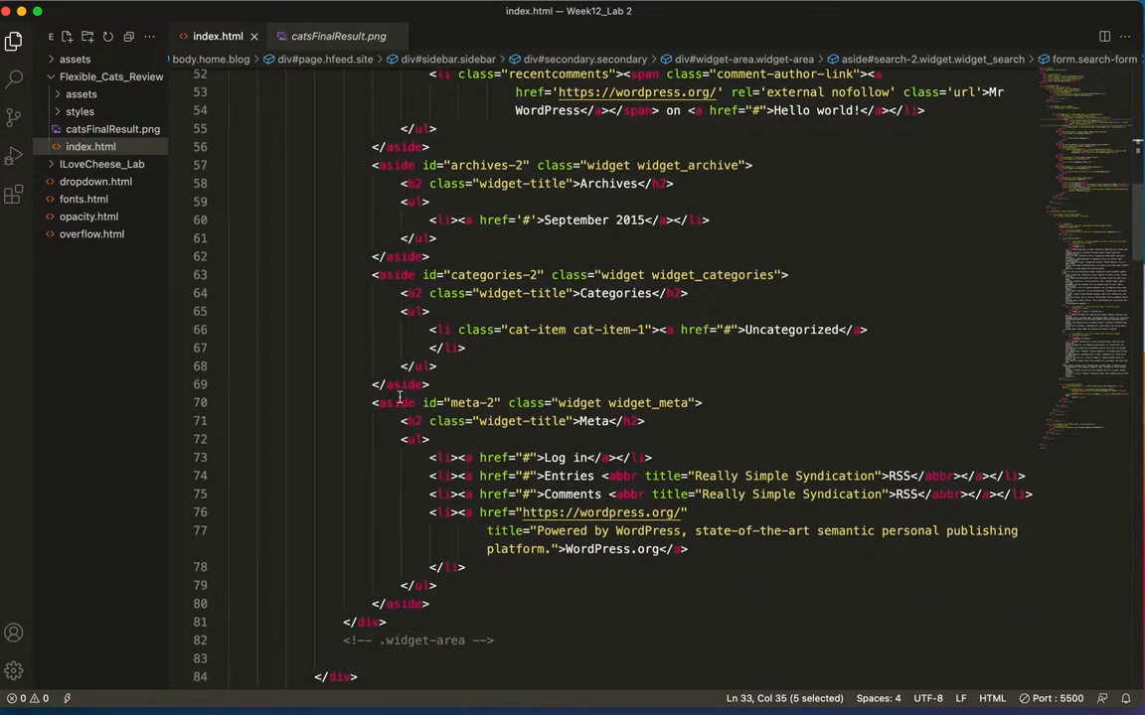
scroll(down, 3)
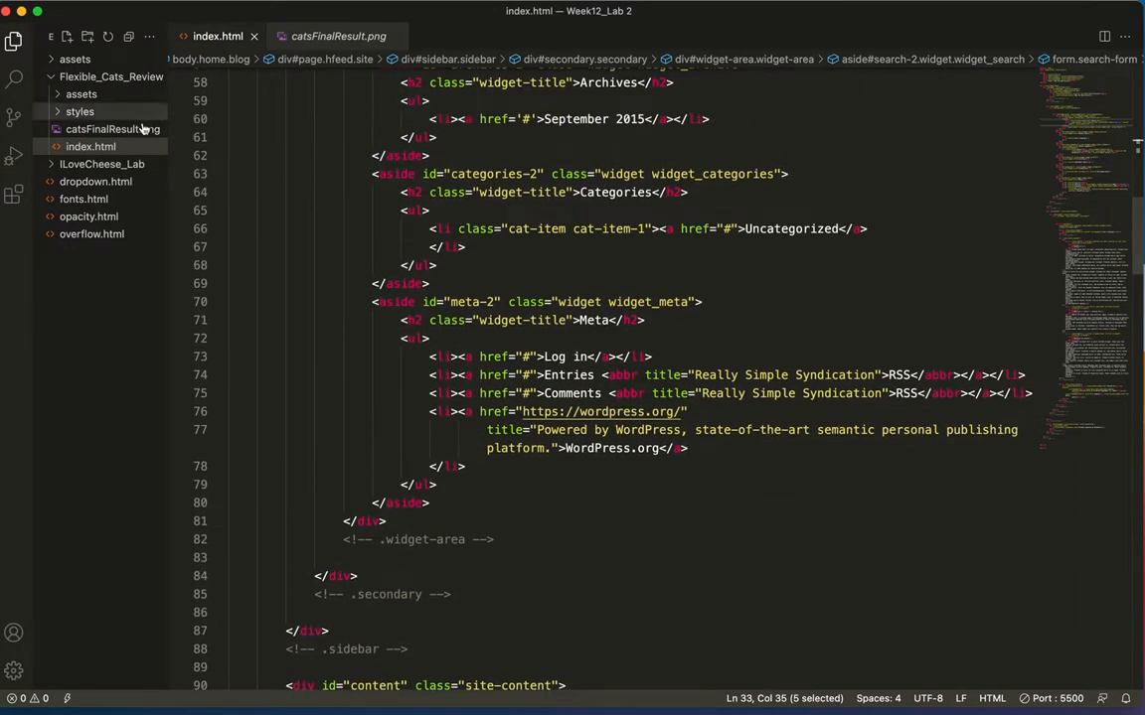
Open index.html with Live Server from the Explorer context menu
right_click(84, 146)
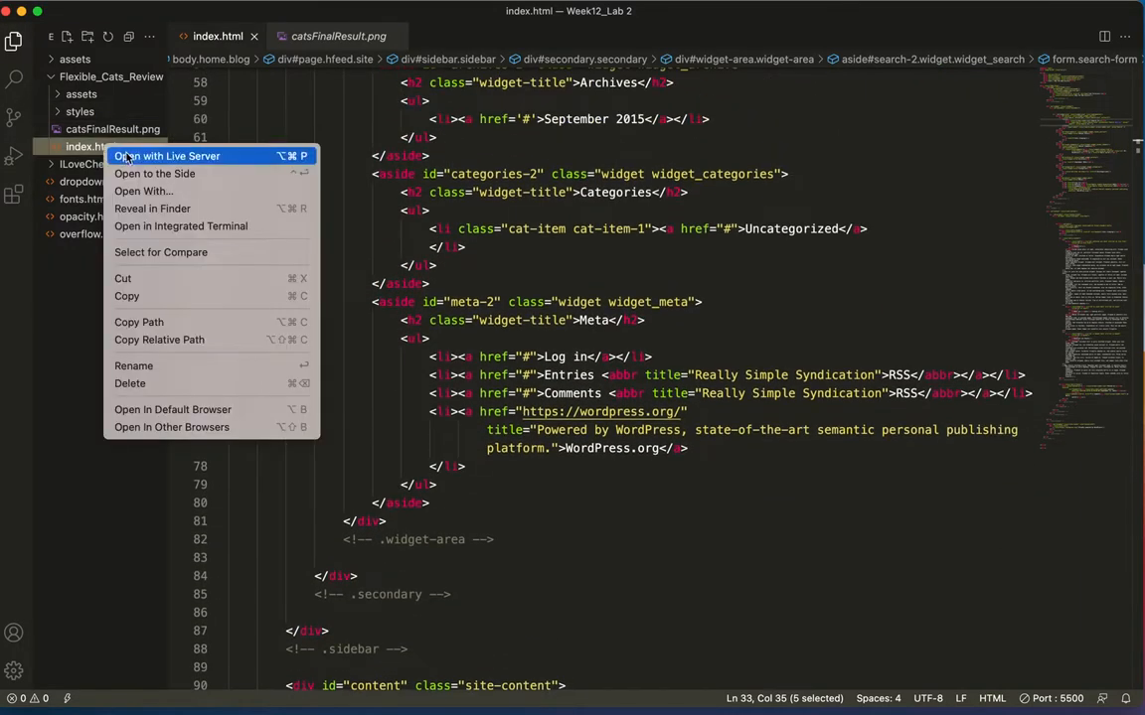
mouse_move(210, 165)
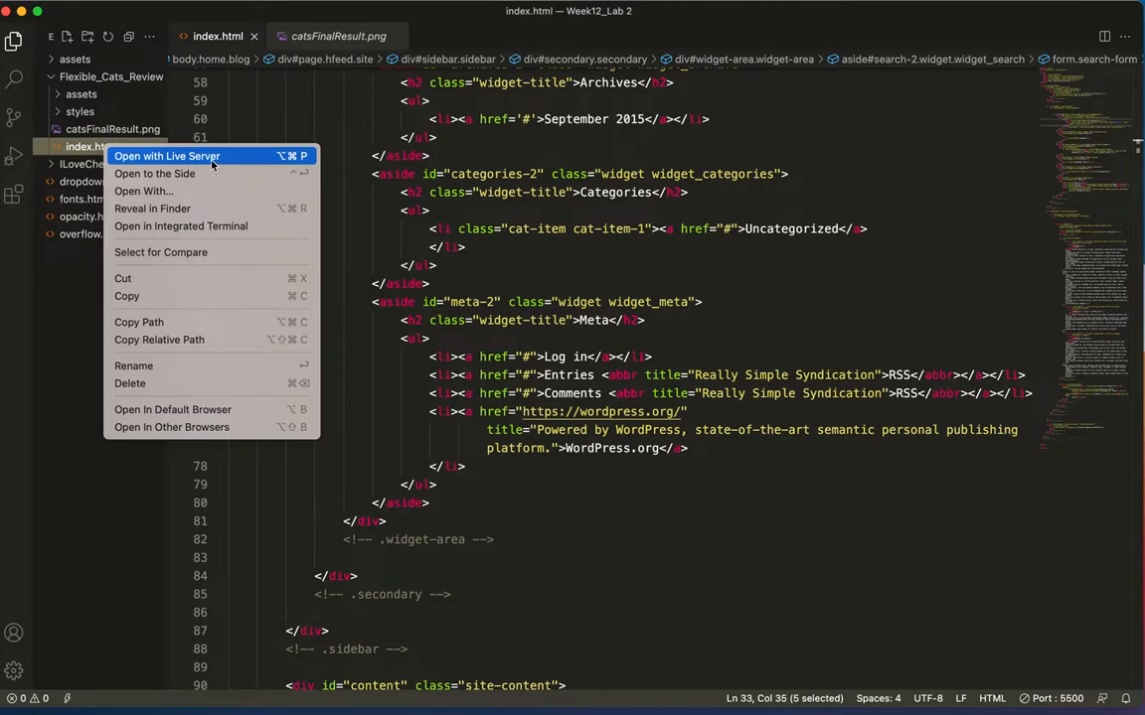
click(167, 156)
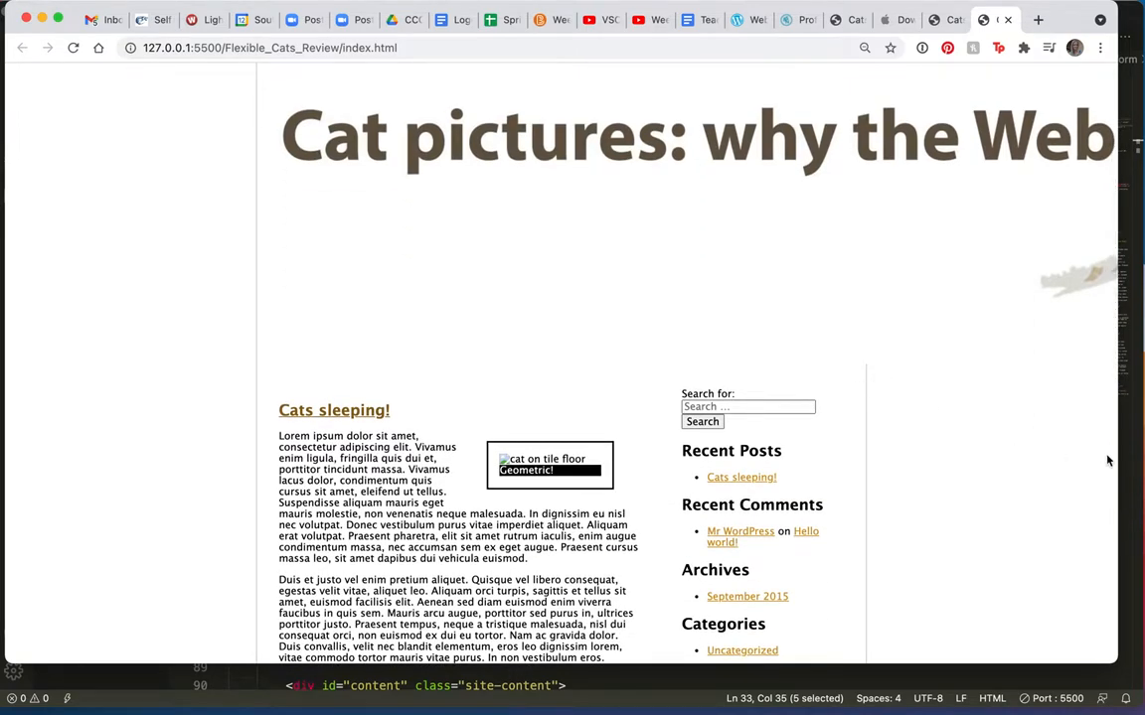
mouse_move(821, 451)
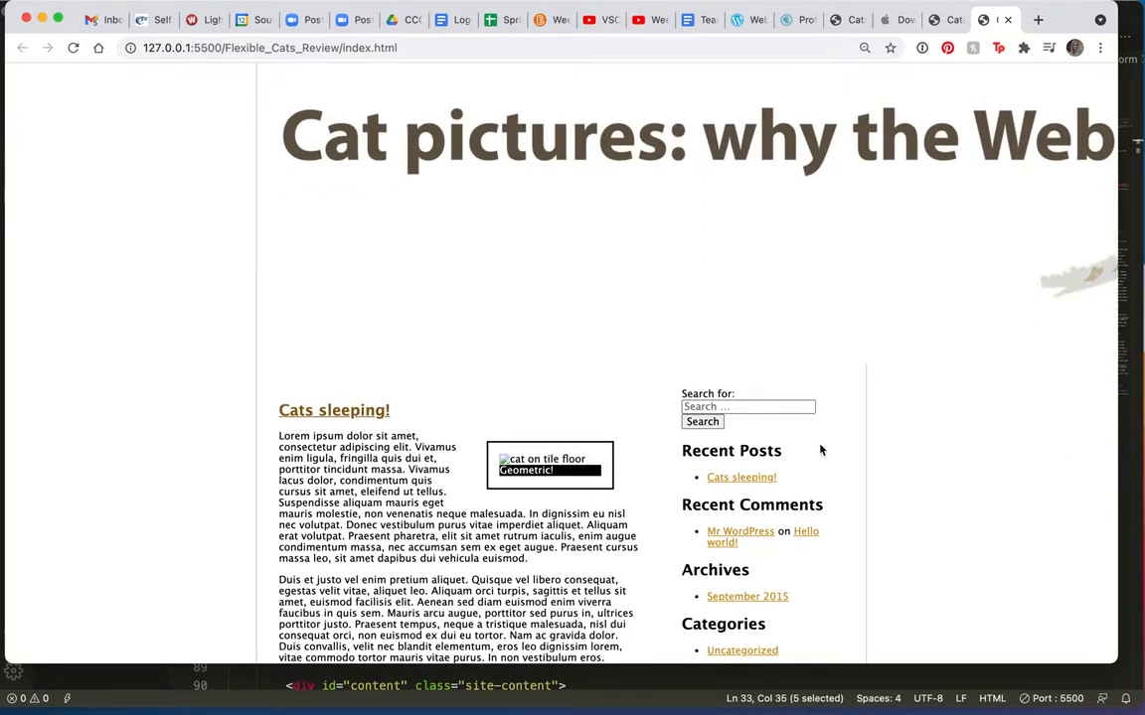
Scroll the narrowed live page through the cat images and sidebar widgets to Meta
scroll(down, 3)
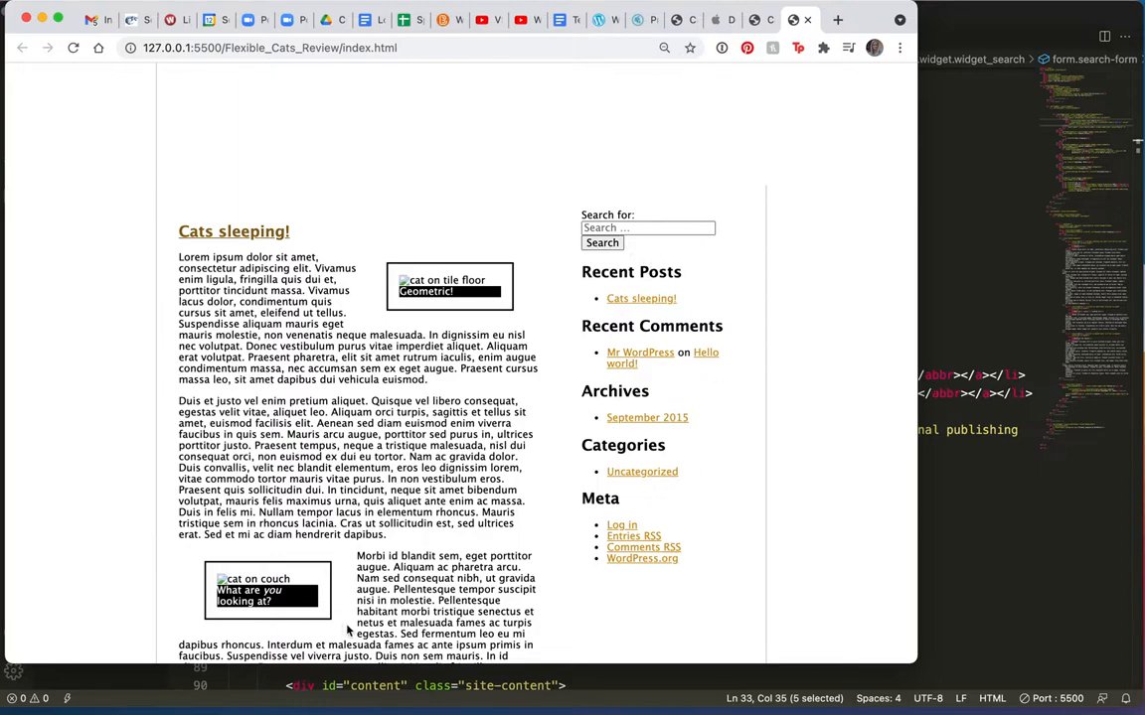
scroll(down, 3)
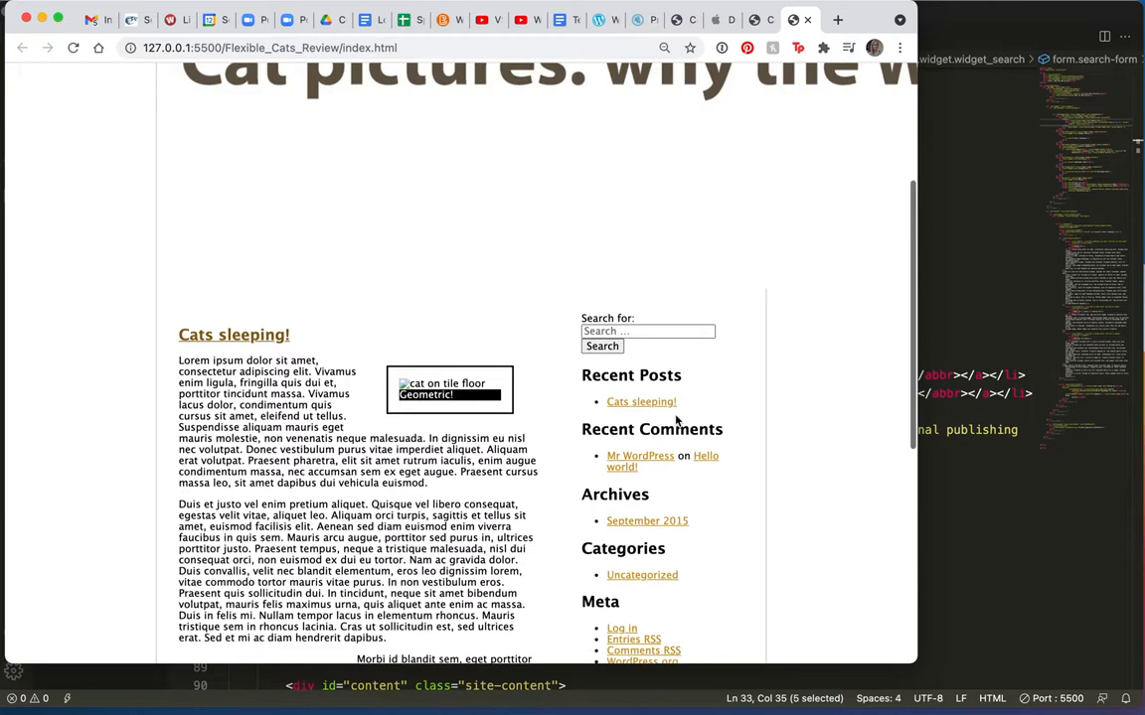
scroll(down, 3)
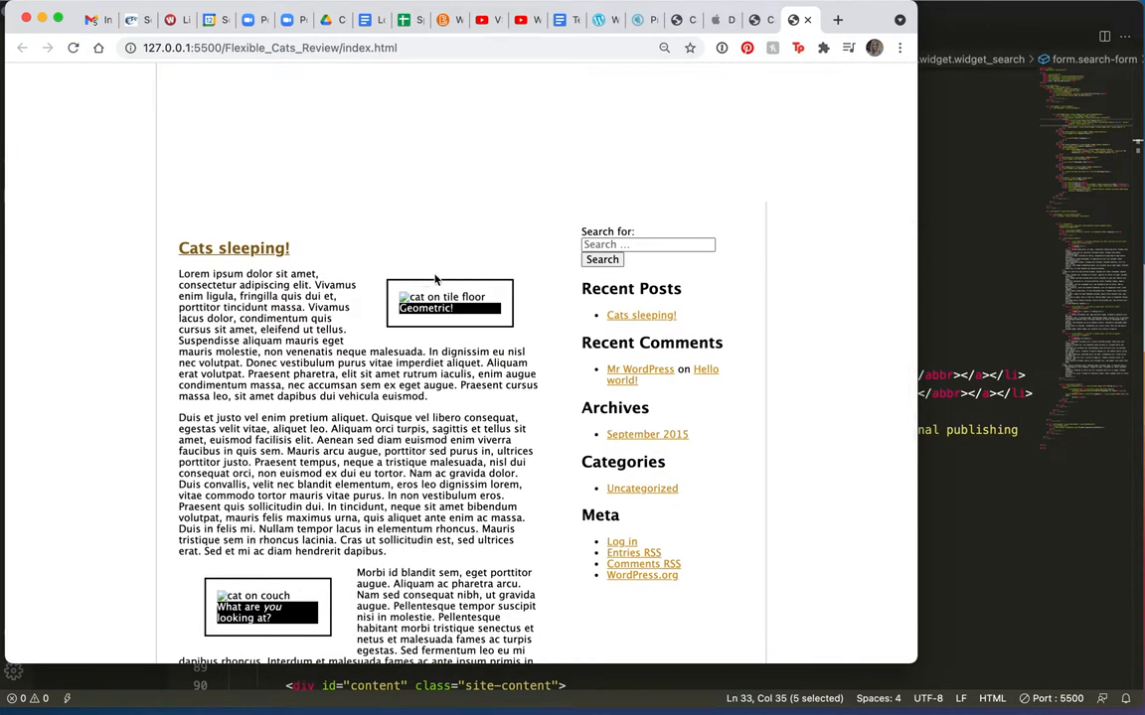
scroll(down, 3)
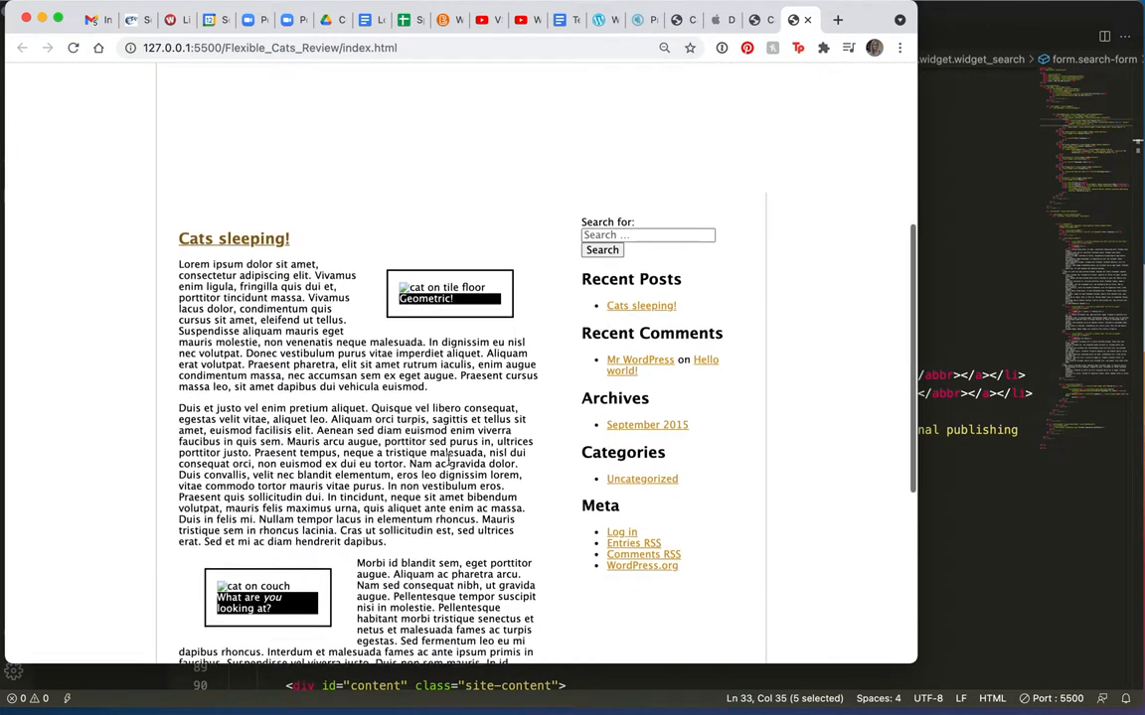
scroll(down, 3)
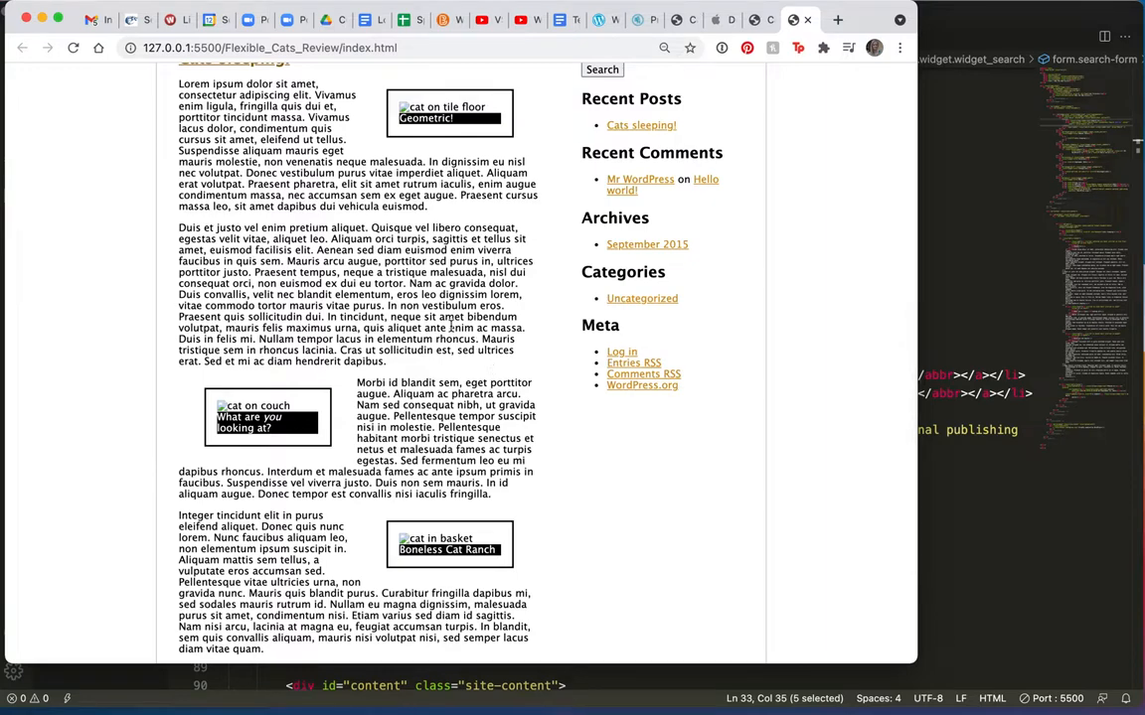
Inspect #sidebar's 324px width in DevTools Styles, then scroll the widened page
right_click(452, 328)
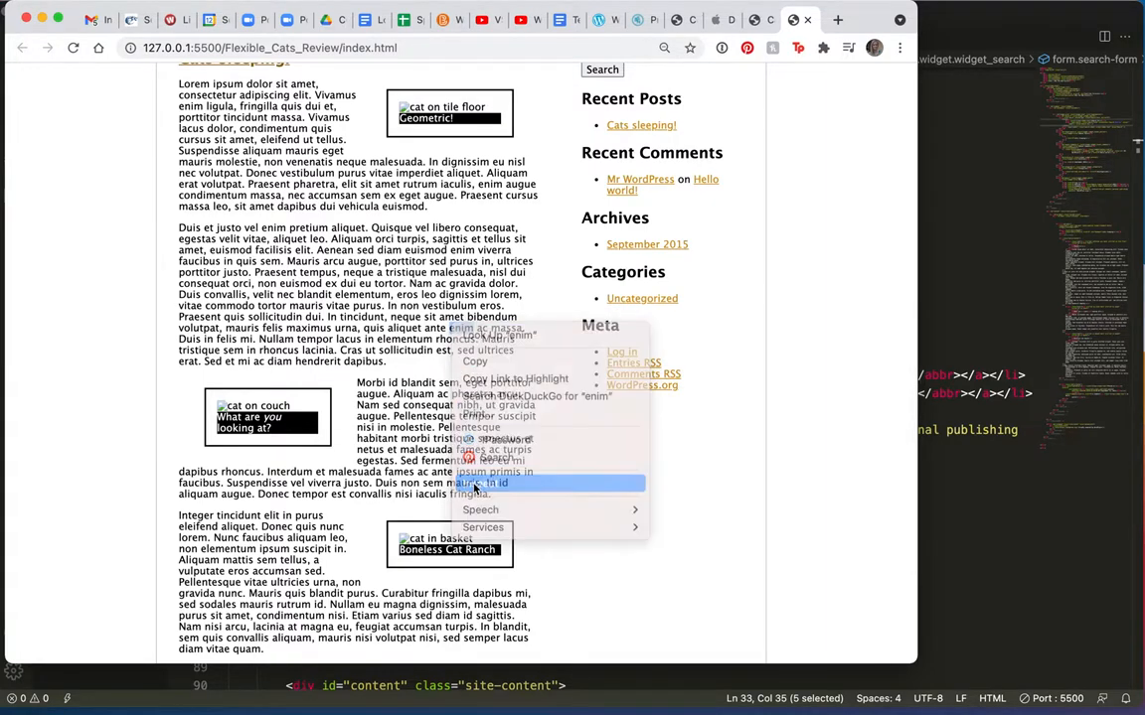
click(480, 483)
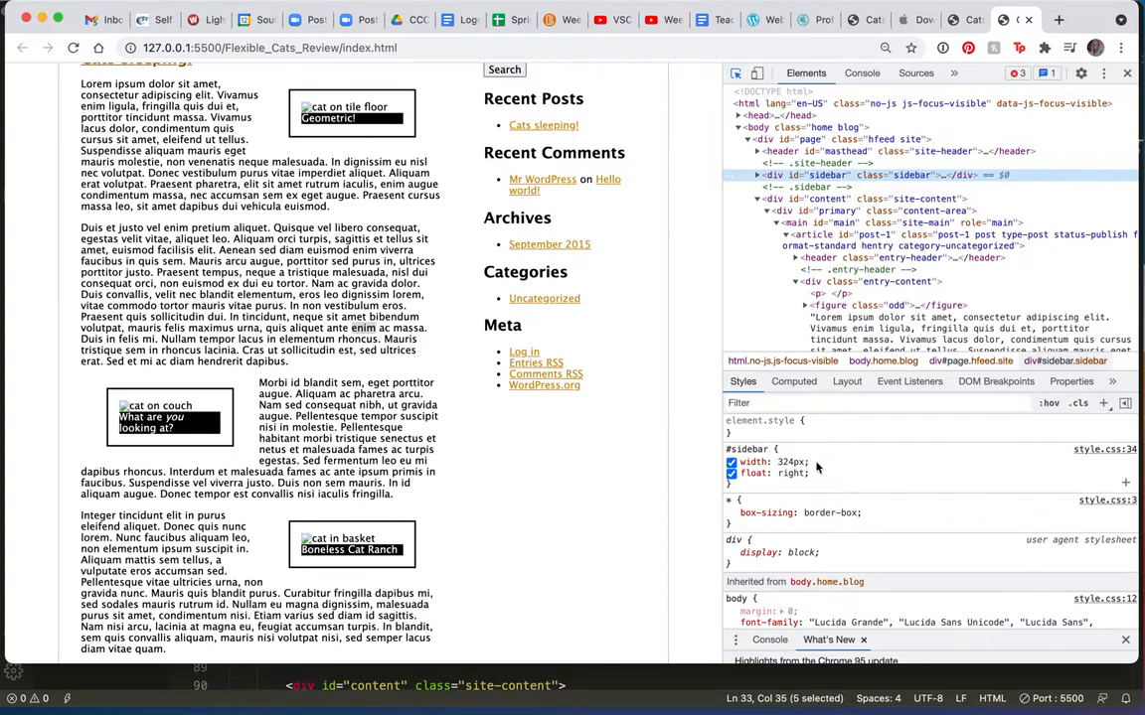
click(785, 462)
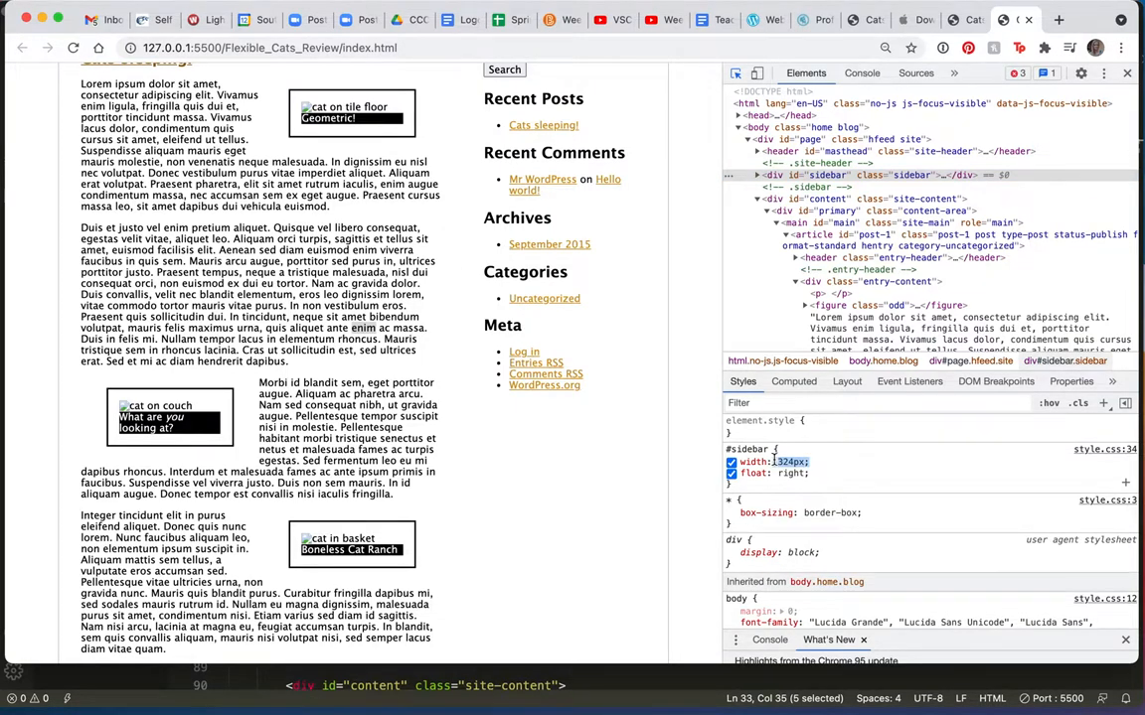
mouse_move(452, 257)
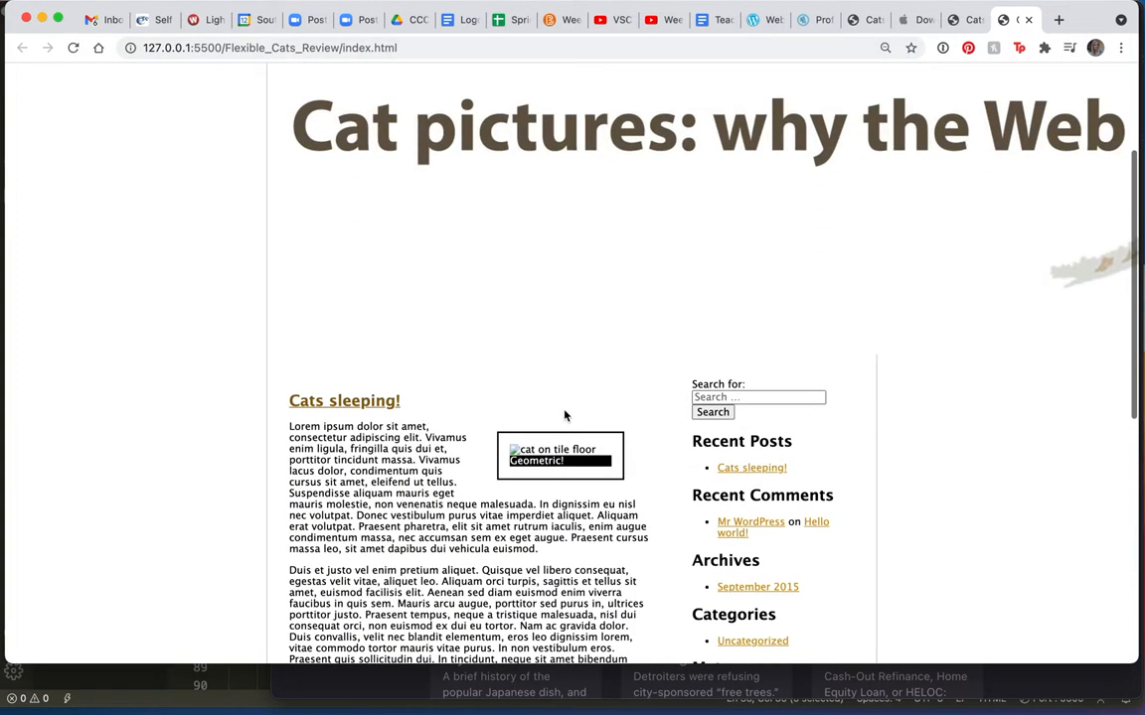
scroll(down, 3)
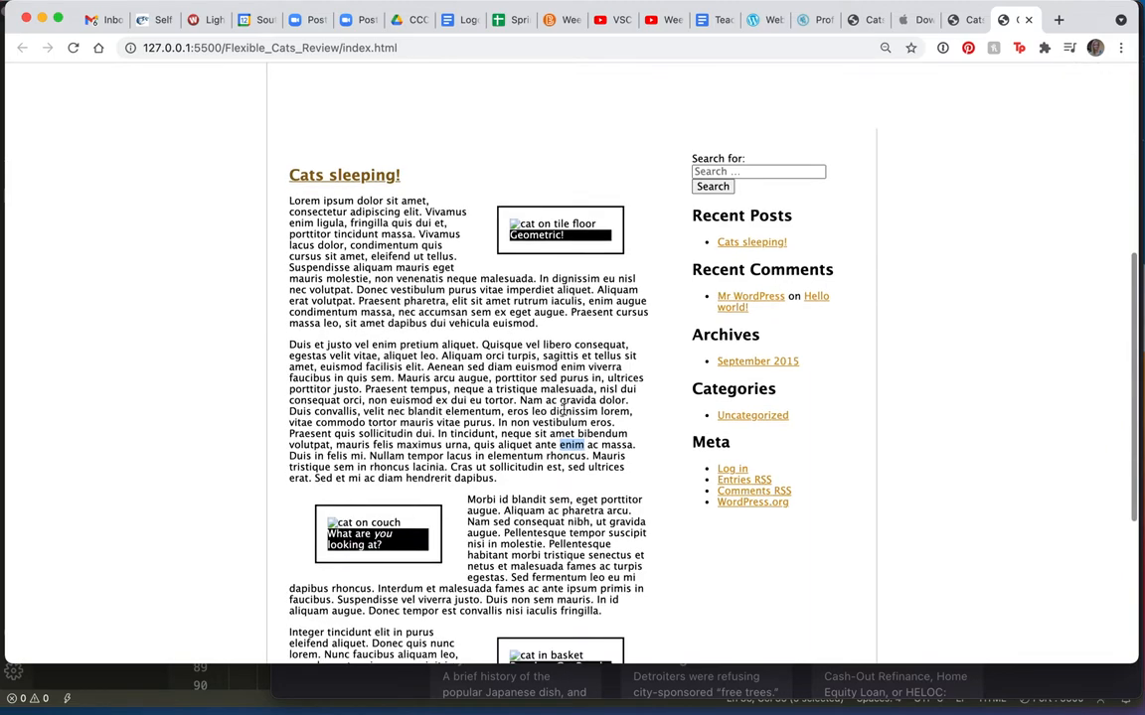